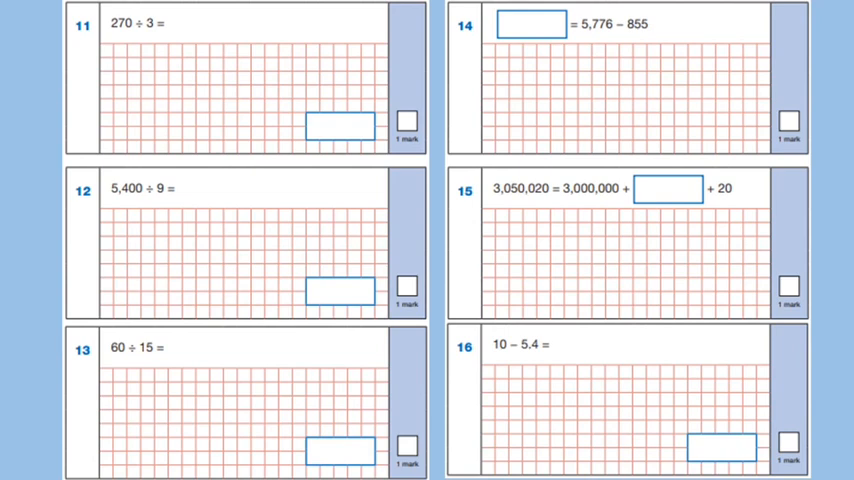
scroll(down, 3)
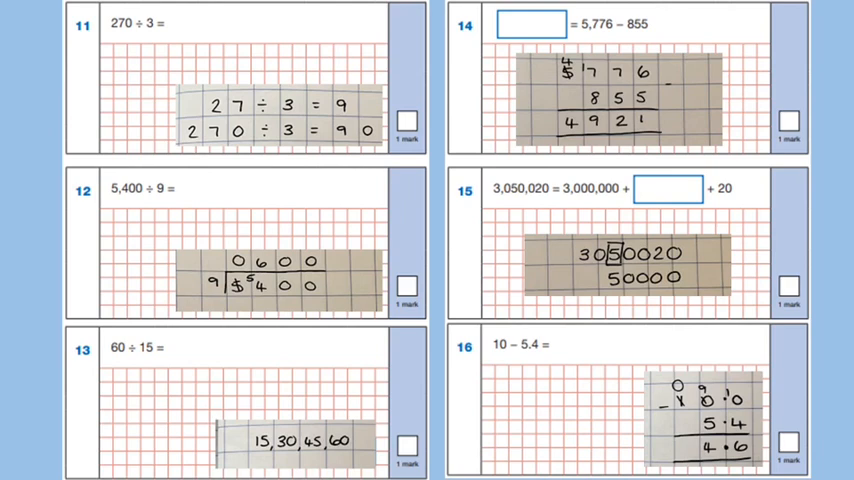
scroll(down, 3)
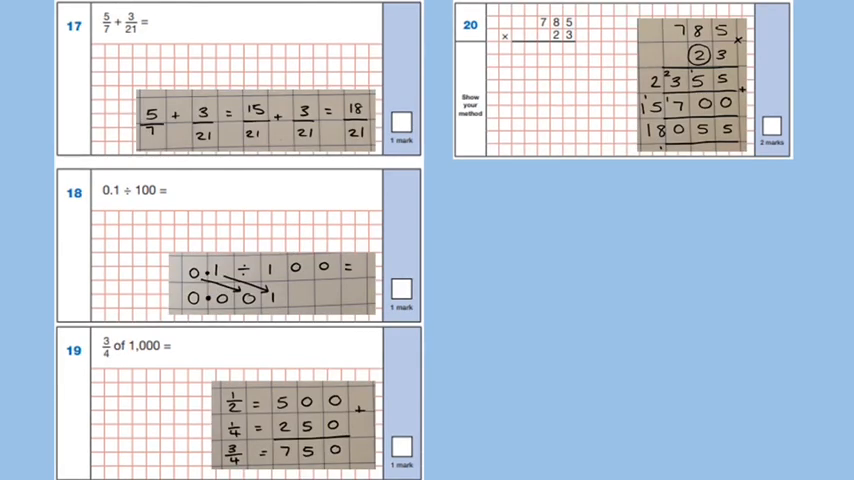